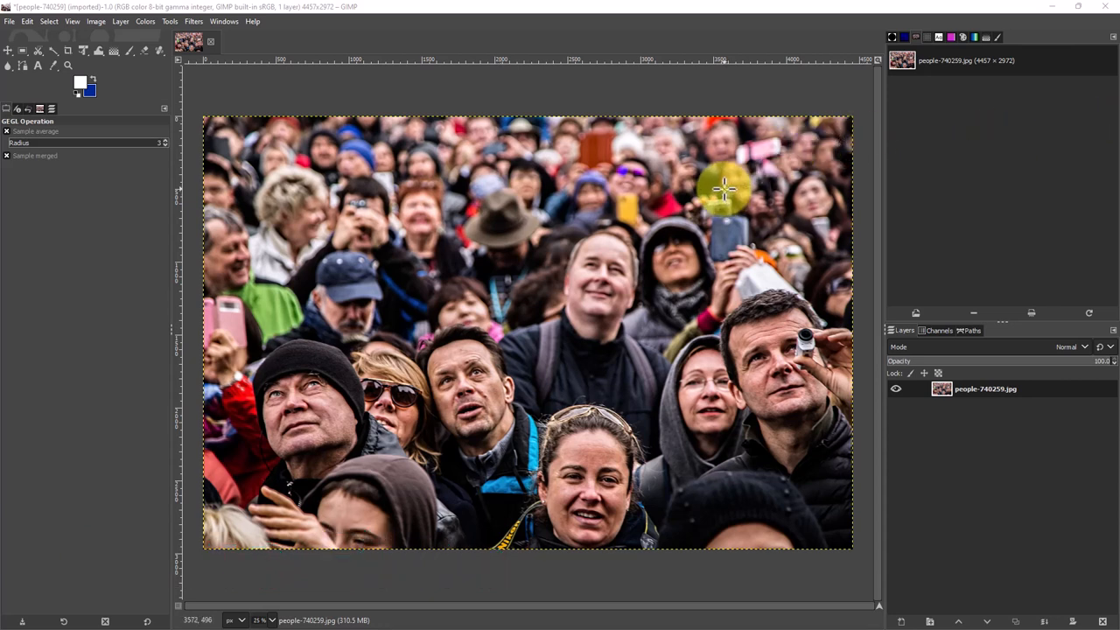
{"action": "mouse_move", "coordinate": [733, 189]}
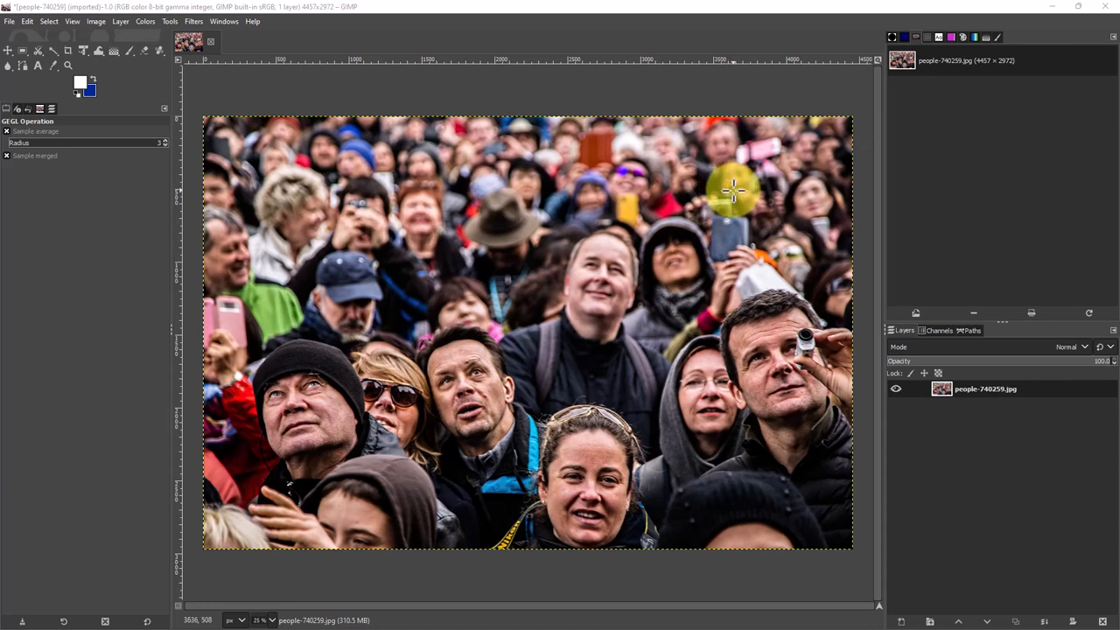
{"action": "mouse_move", "coordinate": [751, 178]}
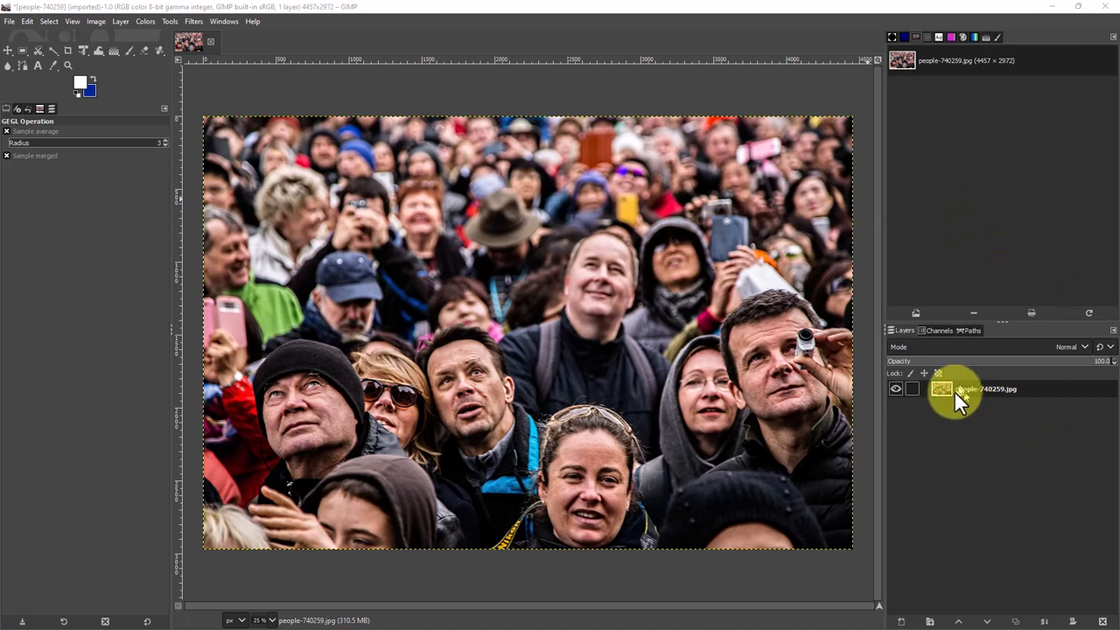
Duplicate the crowd photo layer from its right-click options in the Layers panel
{"action": "right_click", "coordinate": [959, 388]}
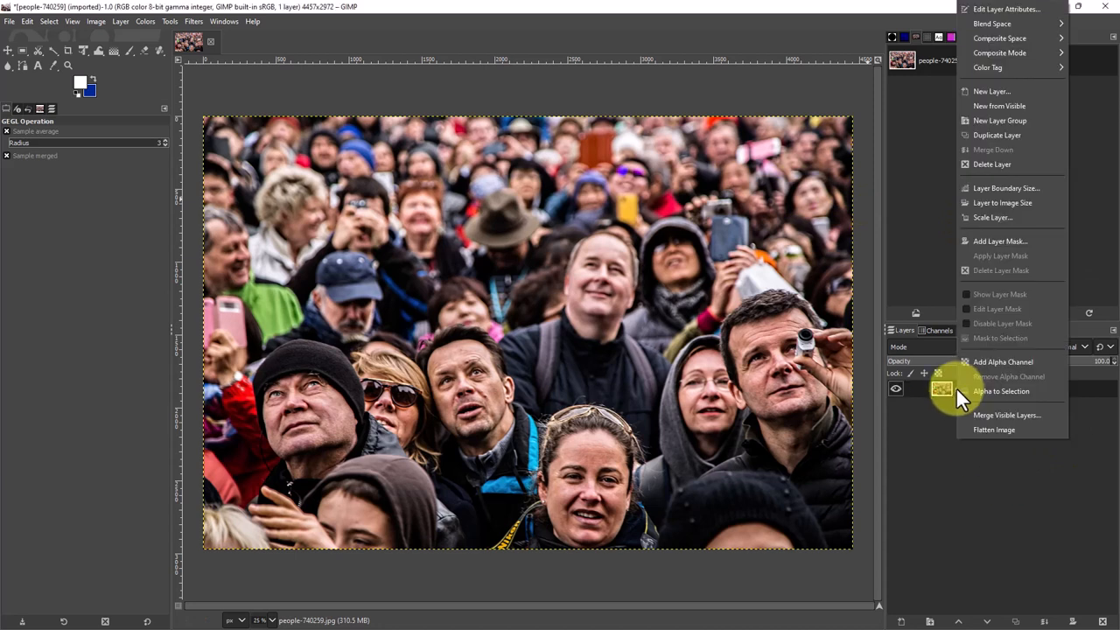
{"action": "left_click", "coordinate": [998, 134]}
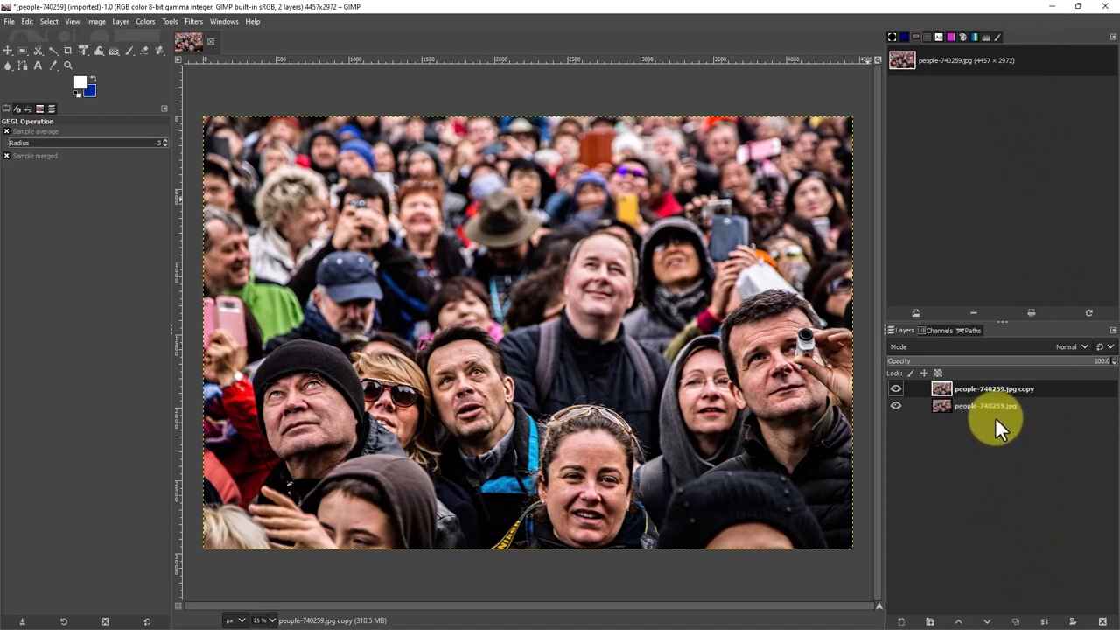
{"action": "mouse_move", "coordinate": [973, 441]}
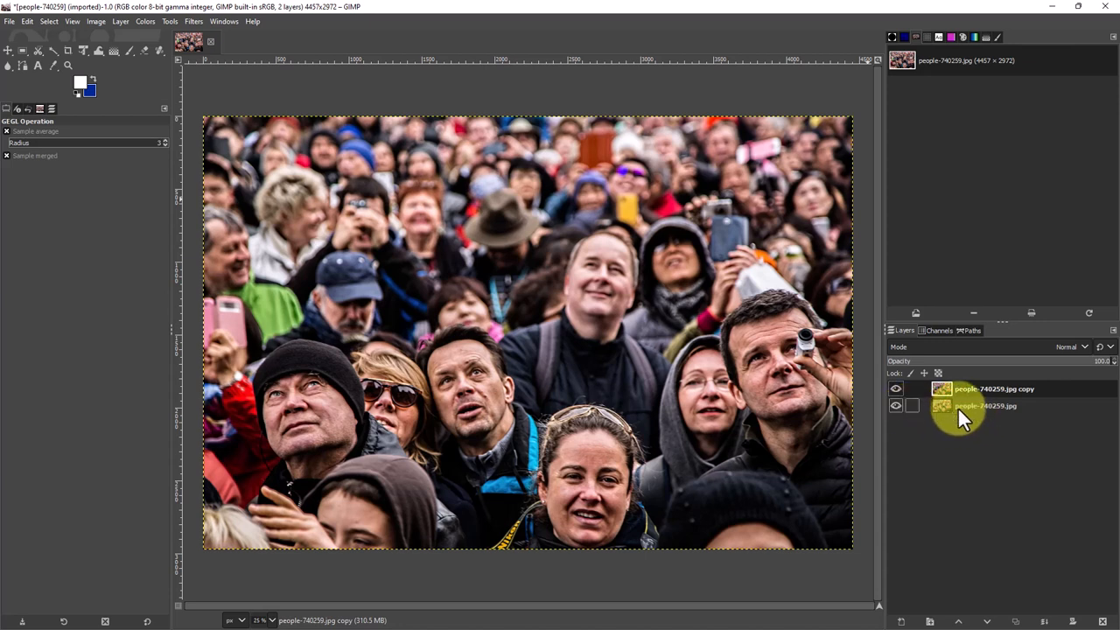
Make the duplicated copy layer the active layer
{"action": "left_click", "coordinate": [994, 388]}
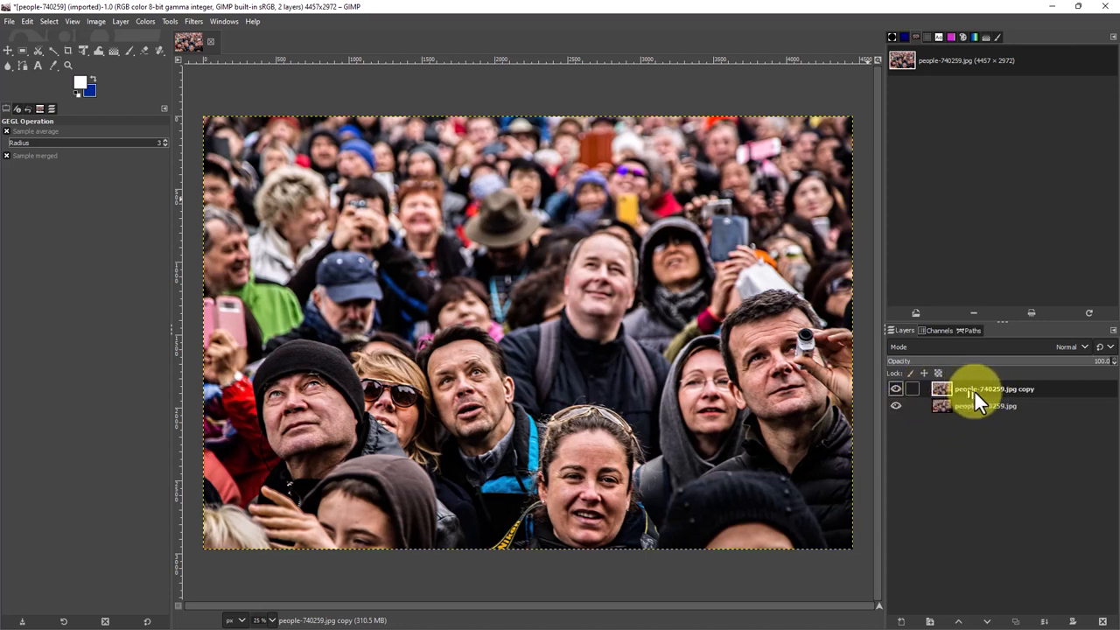
{"action": "mouse_move", "coordinate": [1088, 394]}
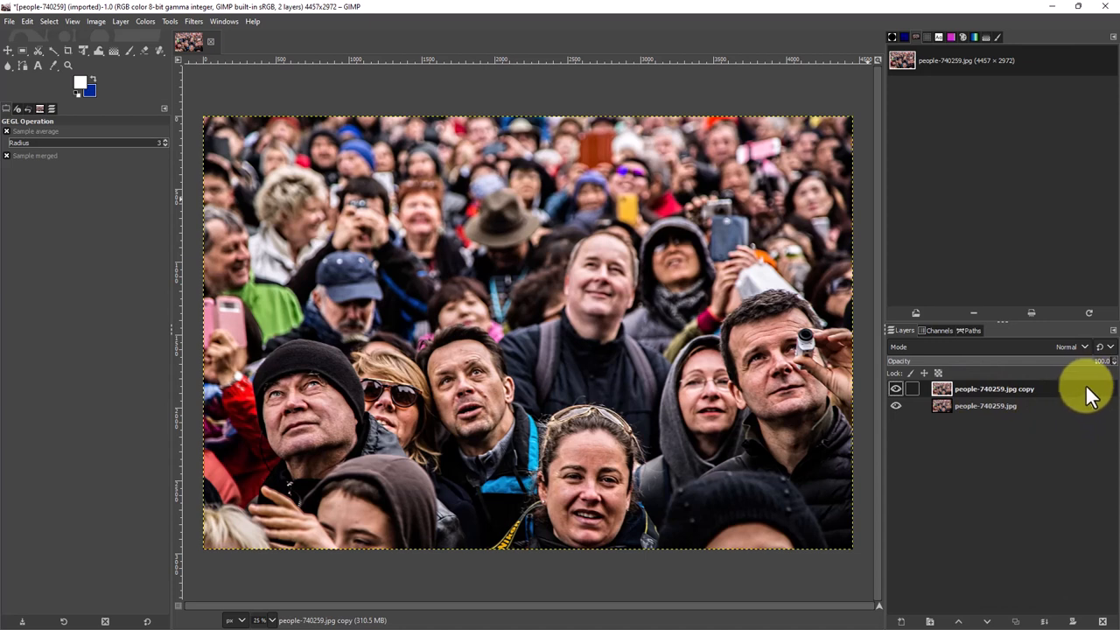
{"action": "mouse_move", "coordinate": [1089, 402]}
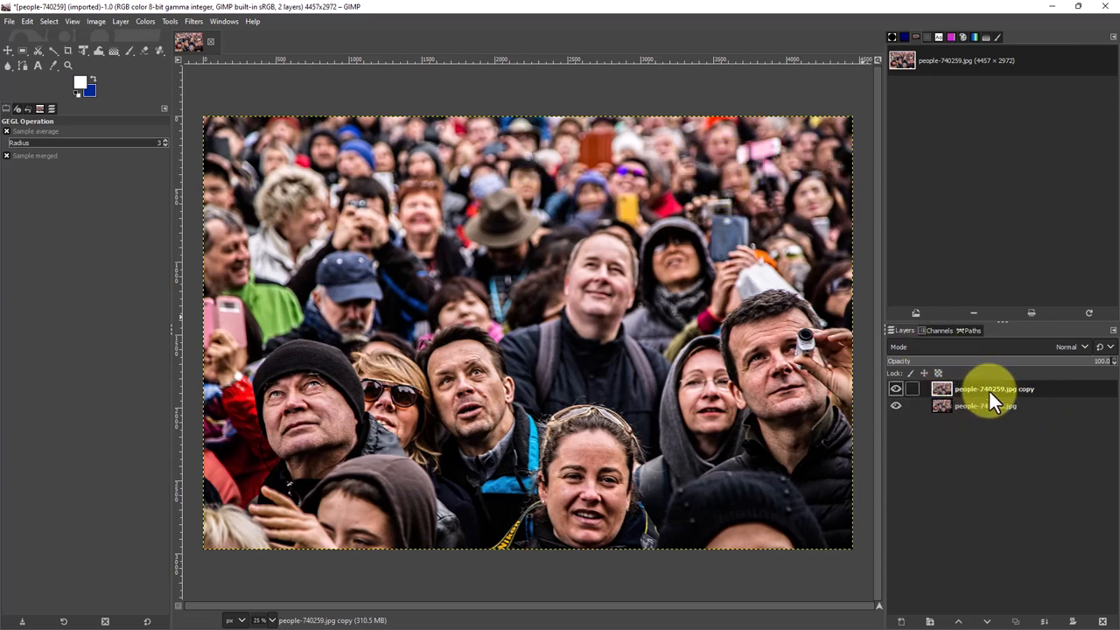
Show the Blur filters submenu from the Filters menu
{"action": "left_click", "coordinate": [192, 21]}
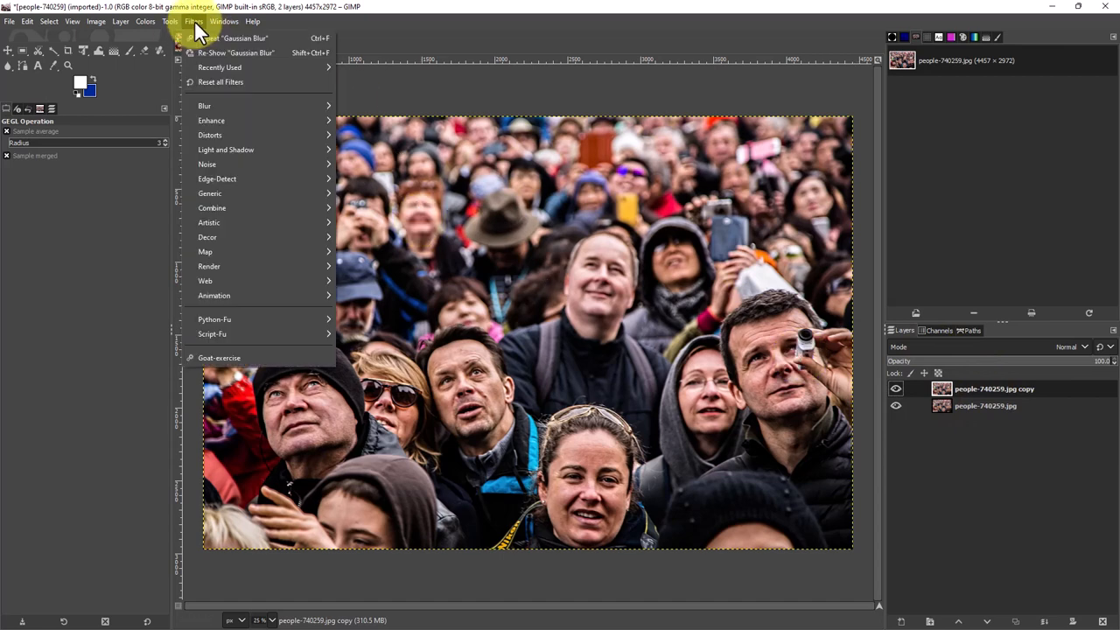
{"action": "mouse_move", "coordinate": [210, 119]}
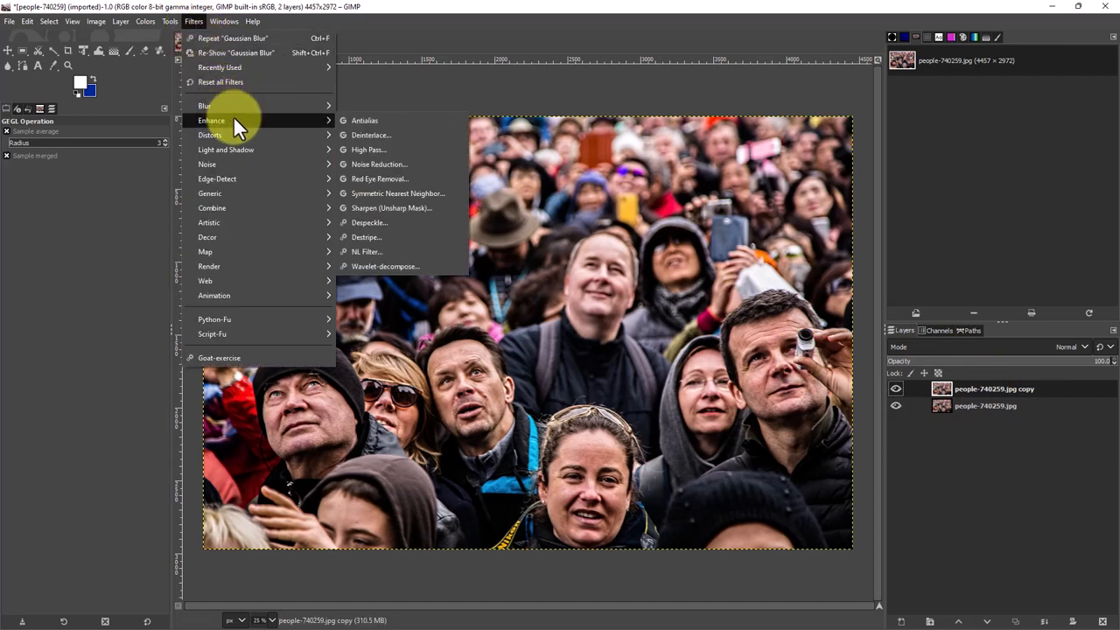
{"action": "left_click", "coordinate": [203, 105]}
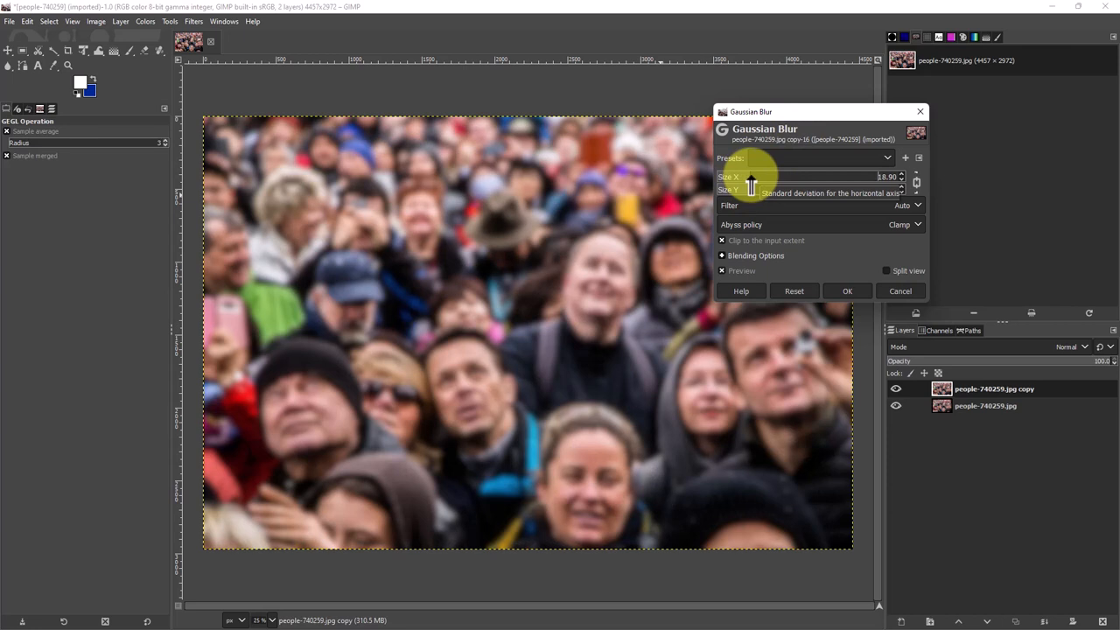
{"action": "mouse_move", "coordinate": [567, 514]}
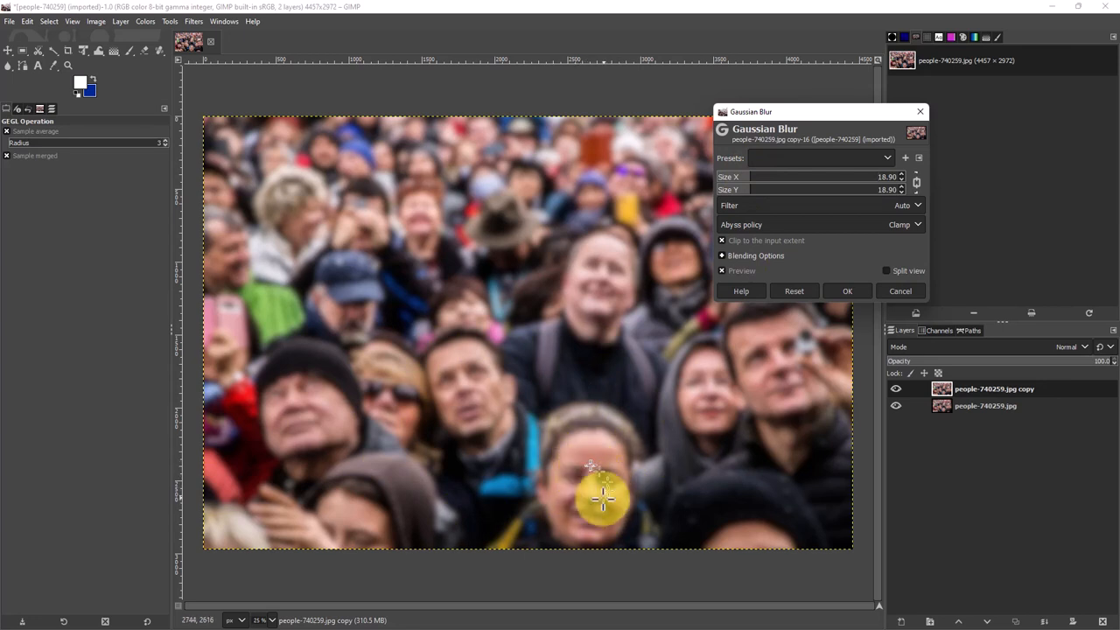
{"action": "mouse_move", "coordinate": [288, 429]}
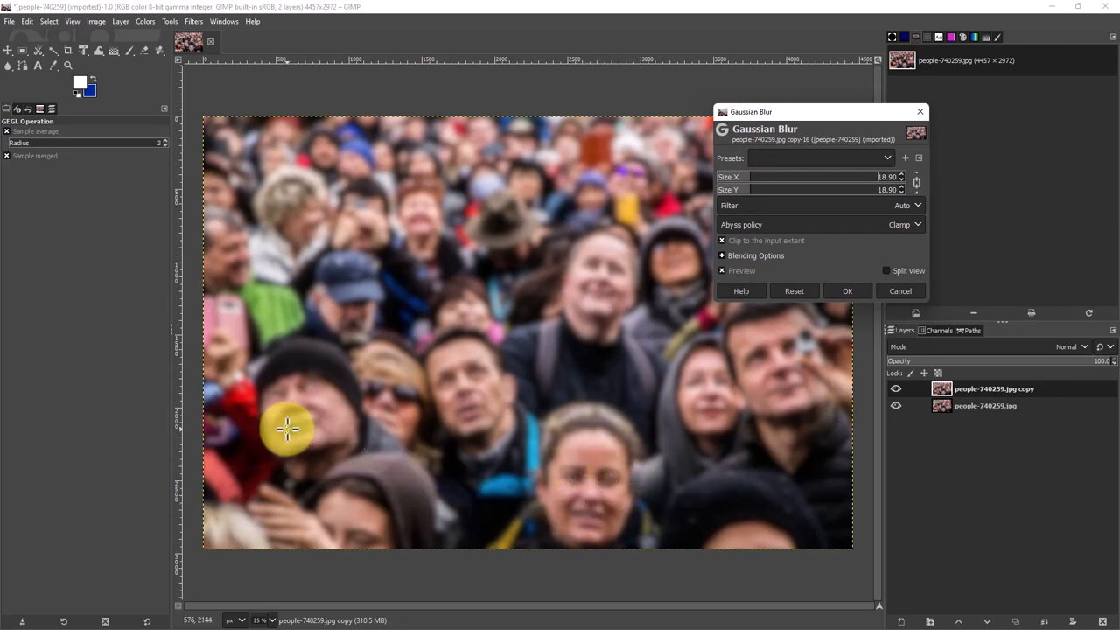
{"action": "mouse_move", "coordinate": [621, 511]}
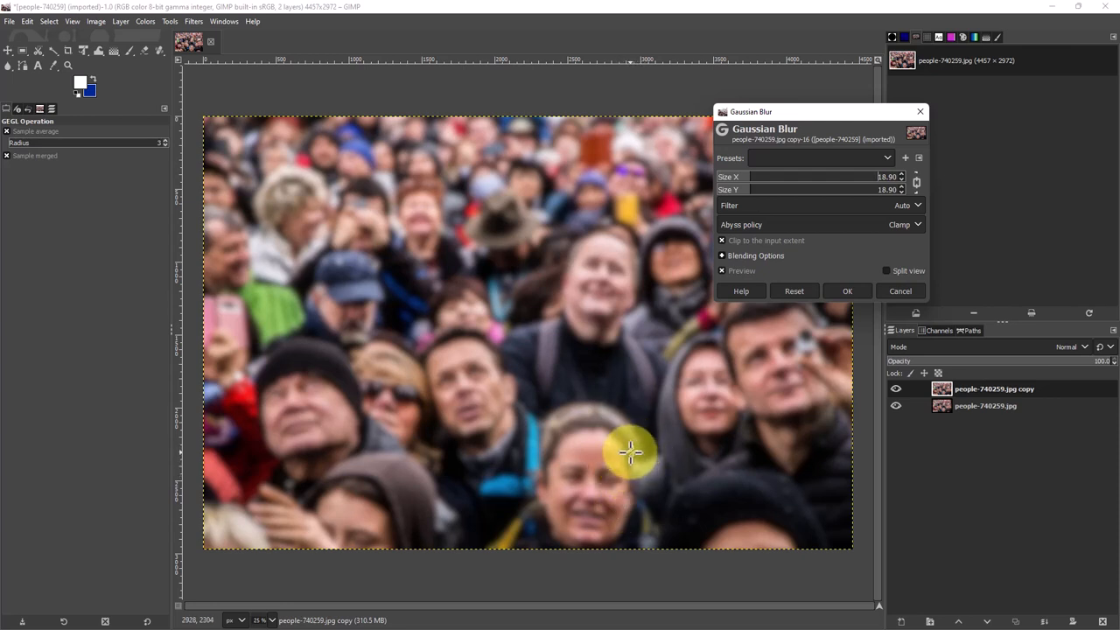
{"action": "mouse_move", "coordinate": [714, 410]}
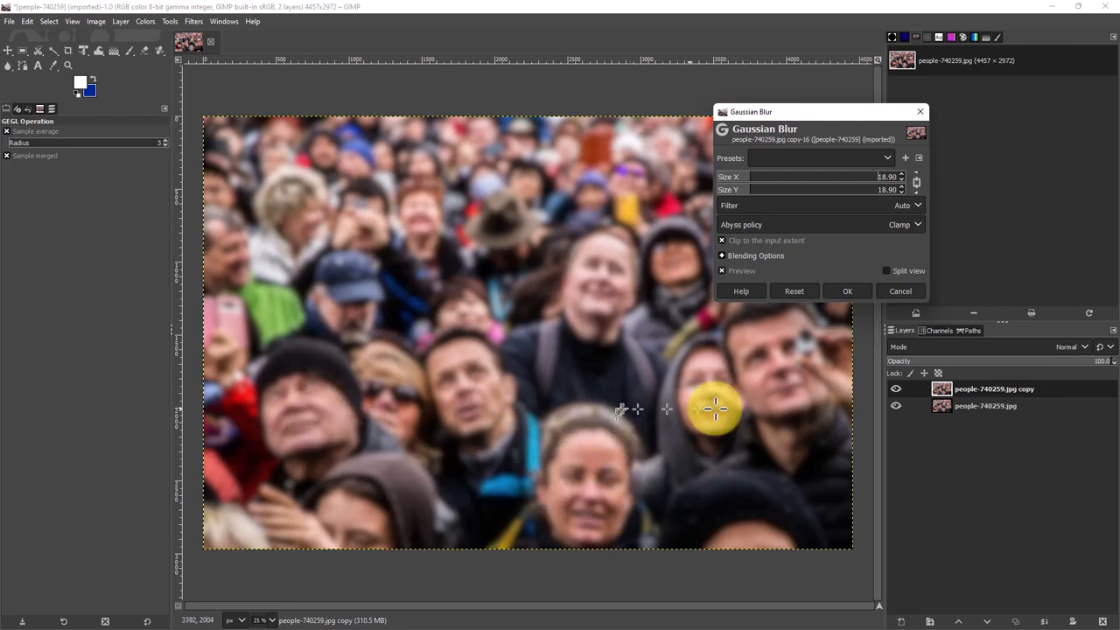
{"action": "mouse_move", "coordinate": [546, 473]}
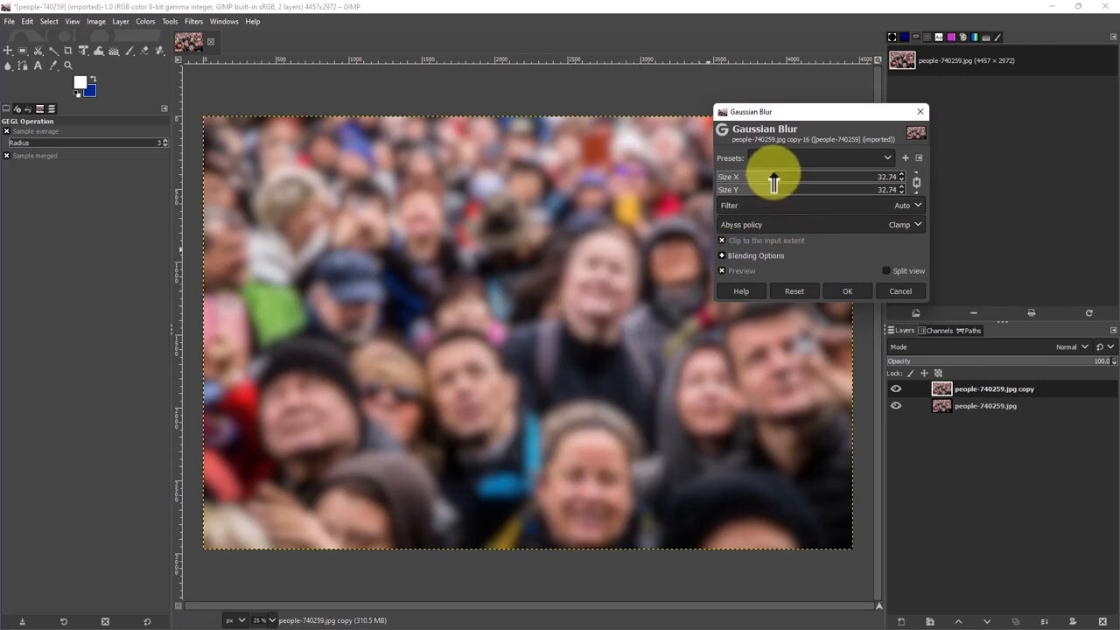
Apply a Gaussian blur of about size 41 to the copy layer
{"action": "left_click_drag", "start_coordinate": [774, 184], "coordinate": [794, 184]}
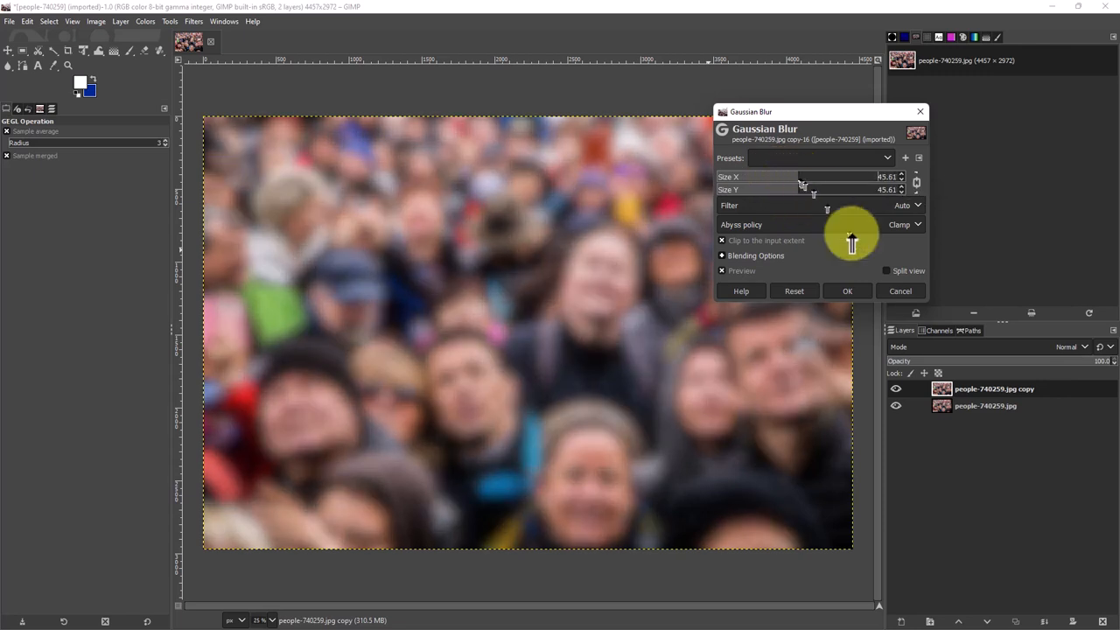
{"action": "mouse_move", "coordinate": [878, 329]}
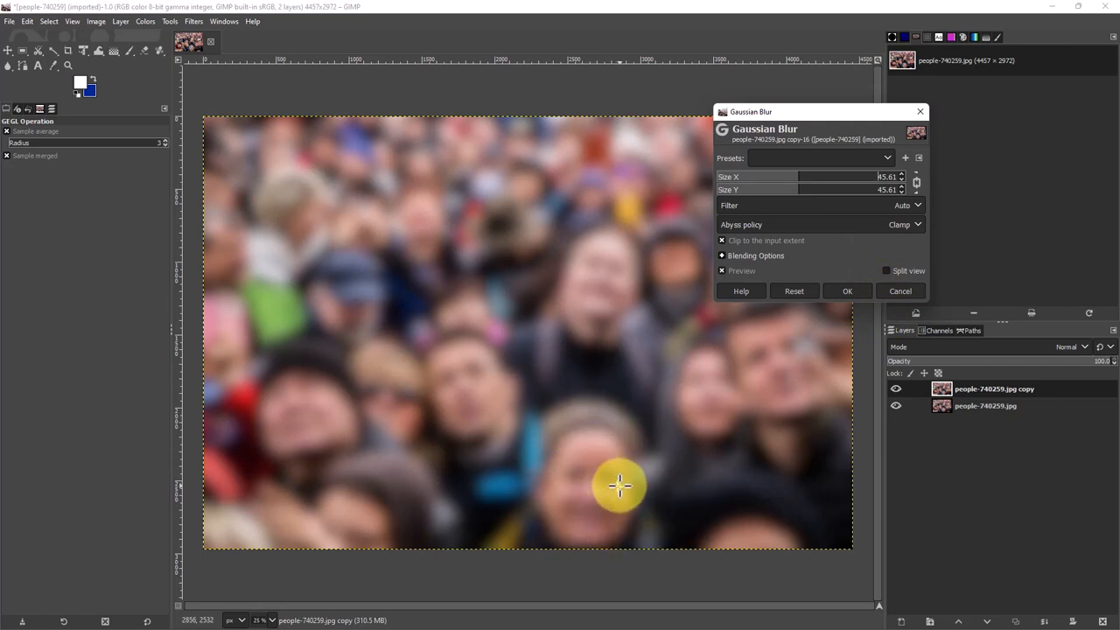
{"action": "left_click", "coordinate": [847, 290]}
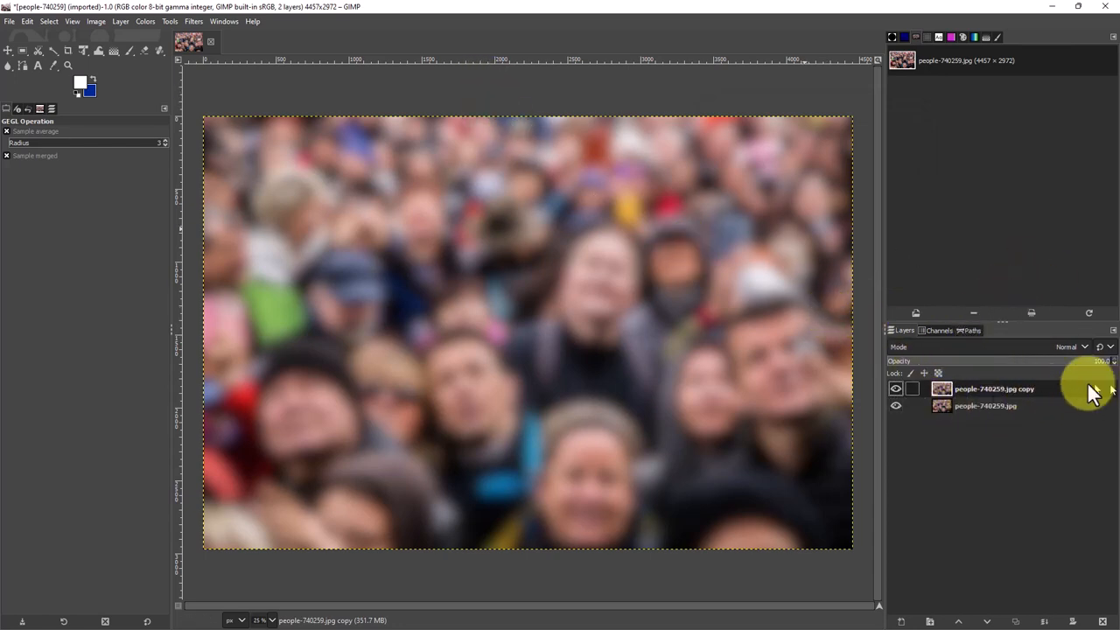
Start adding a layer mask to the blurred copy layer via Layer > Mask
{"action": "left_click", "coordinate": [119, 21]}
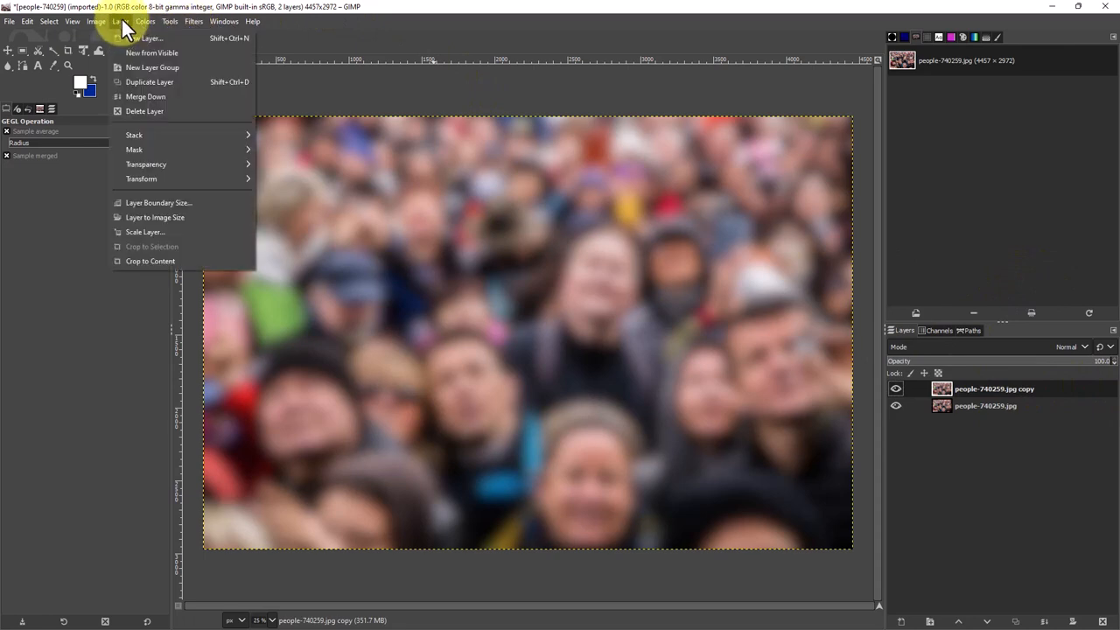
{"action": "mouse_move", "coordinate": [147, 165]}
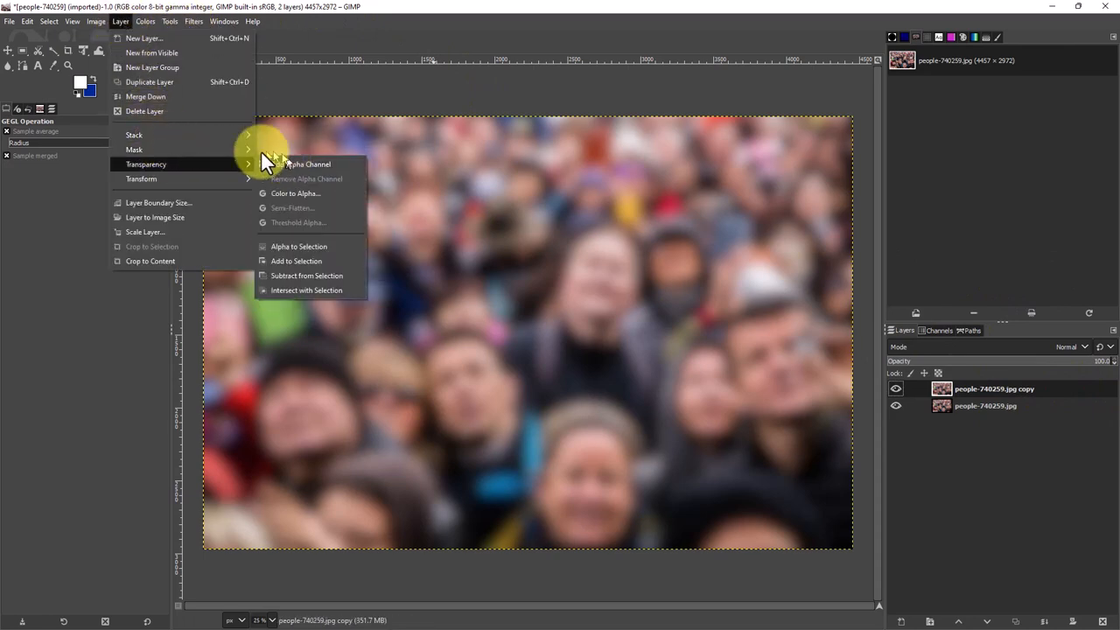
{"action": "left_click", "coordinate": [133, 151]}
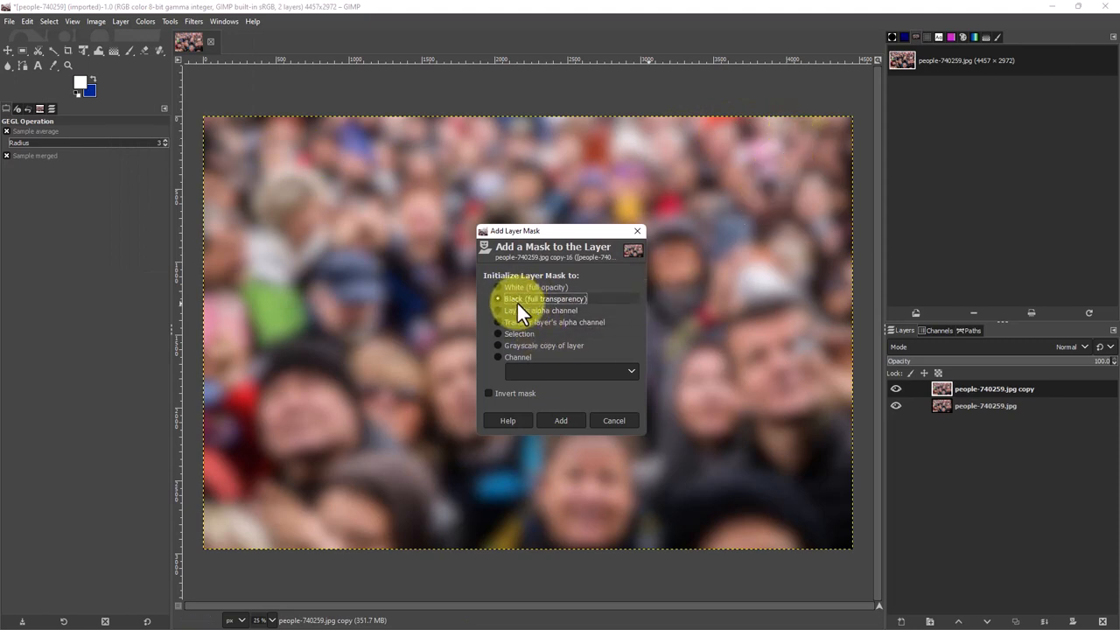
{"action": "mouse_move", "coordinate": [609, 308]}
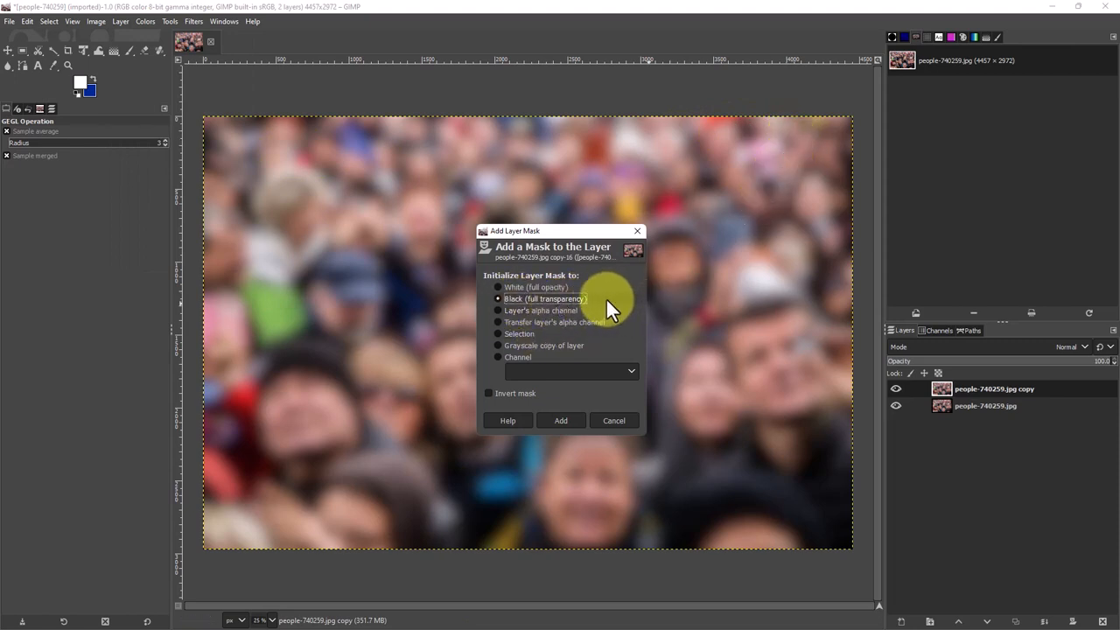
{"action": "mouse_move", "coordinate": [606, 301]}
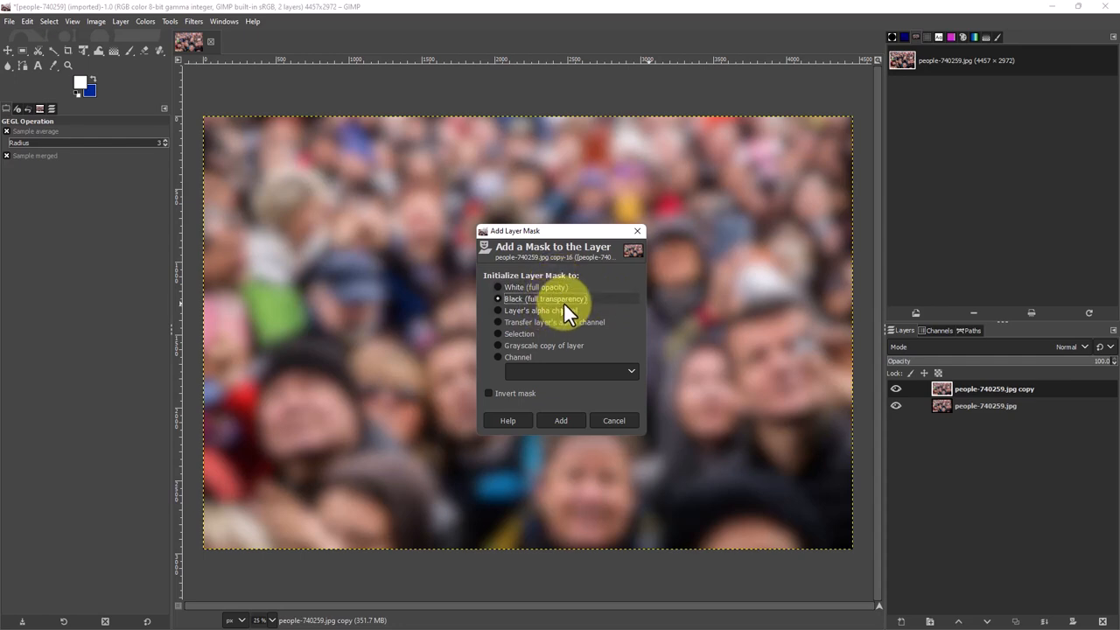
{"action": "mouse_move", "coordinate": [560, 422]}
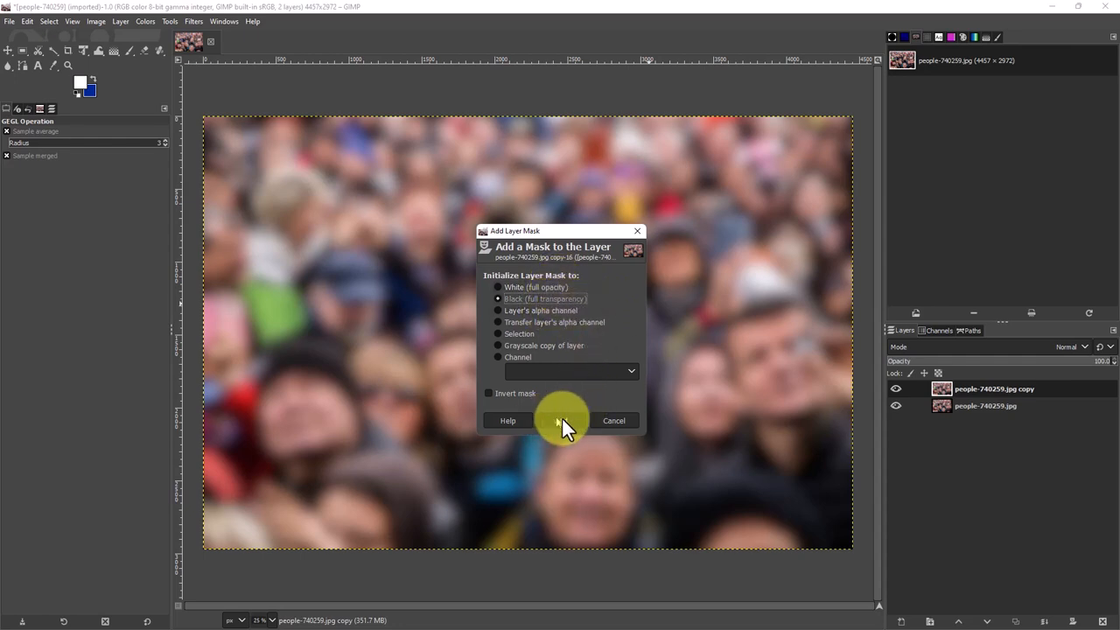
Add a Black (full transparency) mask so the sharp original shows through
{"action": "left_click", "coordinate": [558, 420]}
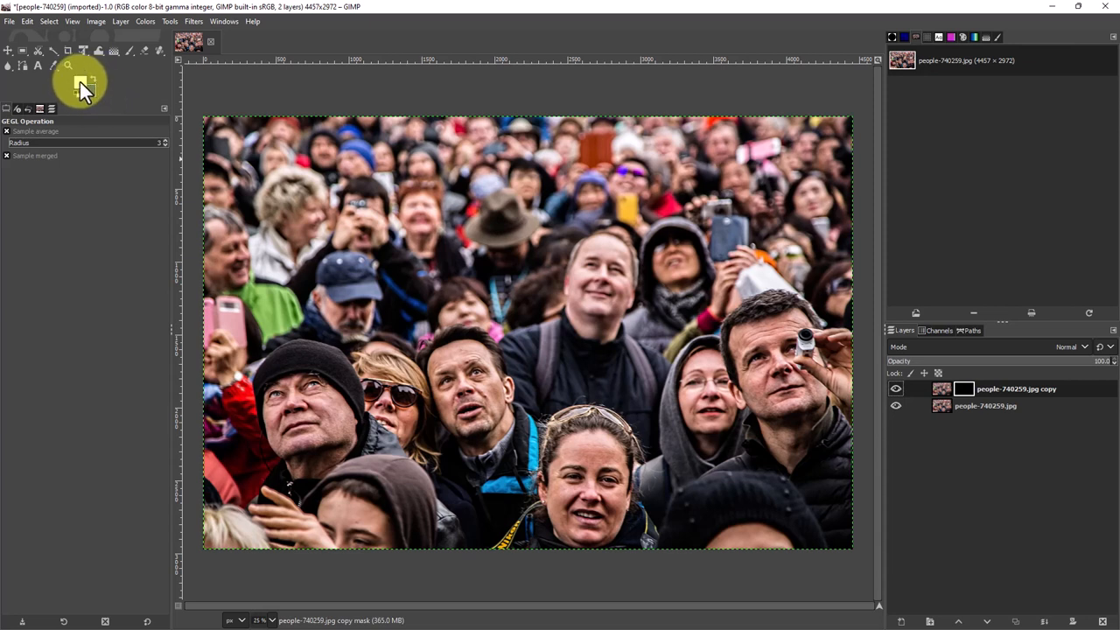
{"action": "mouse_move", "coordinate": [123, 105]}
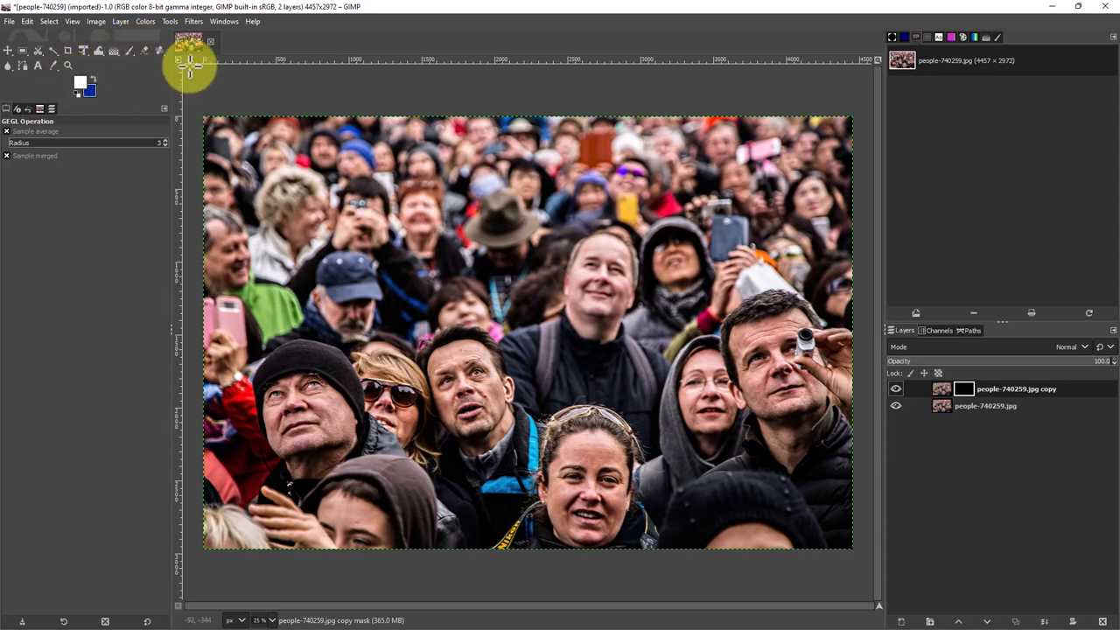
{"action": "mouse_move", "coordinate": [147, 74]}
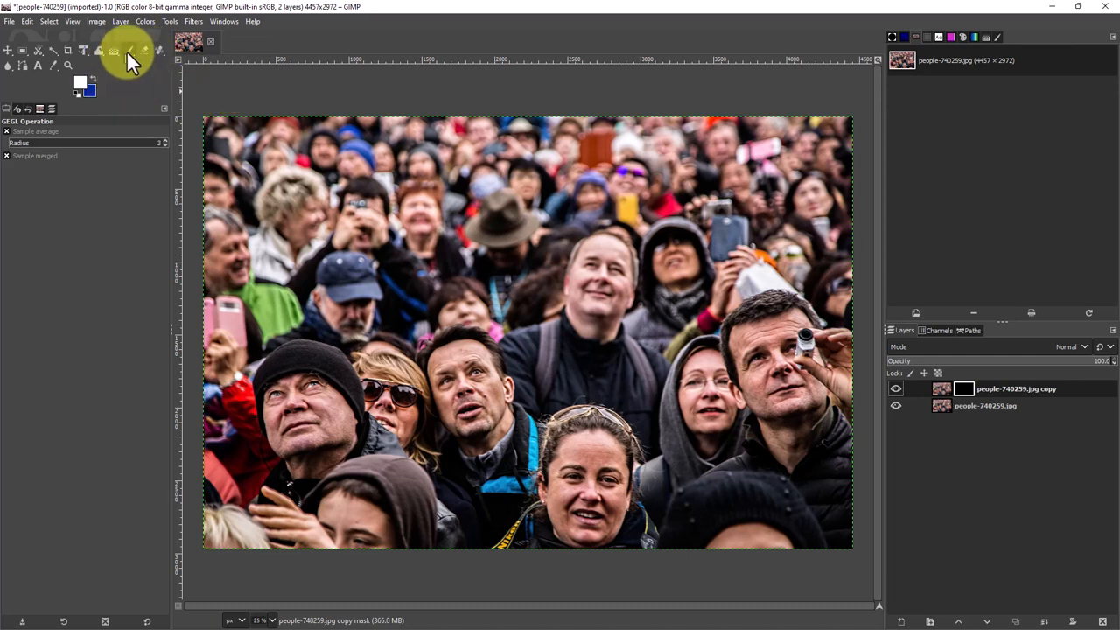
Select the Paintbrush tool for painting on the mask
{"action": "left_click", "coordinate": [130, 51]}
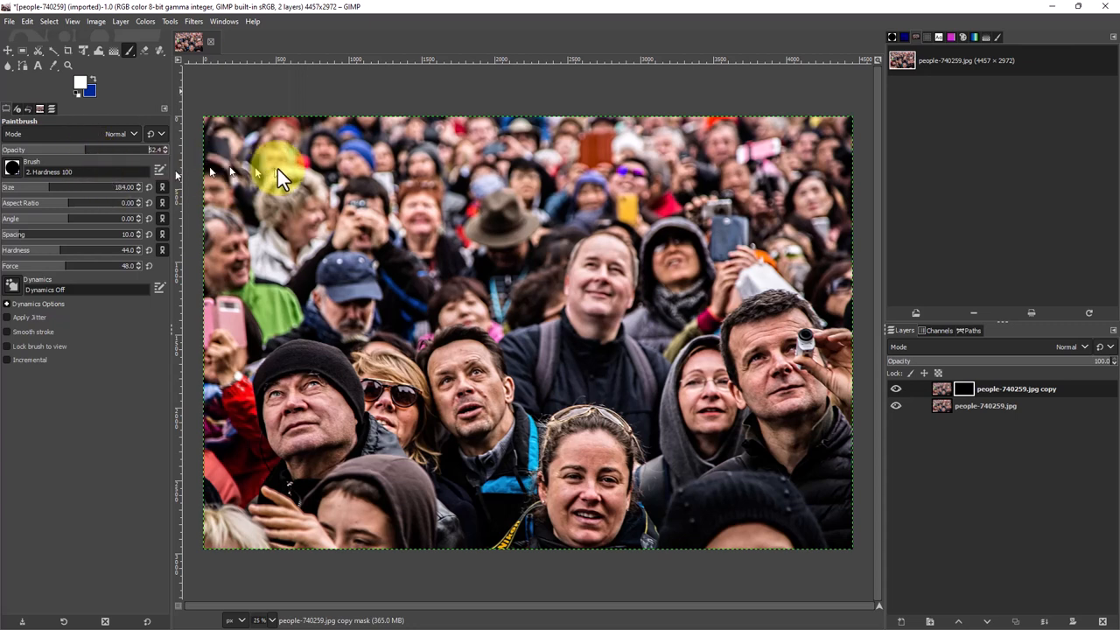
{"action": "mouse_move", "coordinate": [97, 161]}
{"action": "type", "text": "100"}
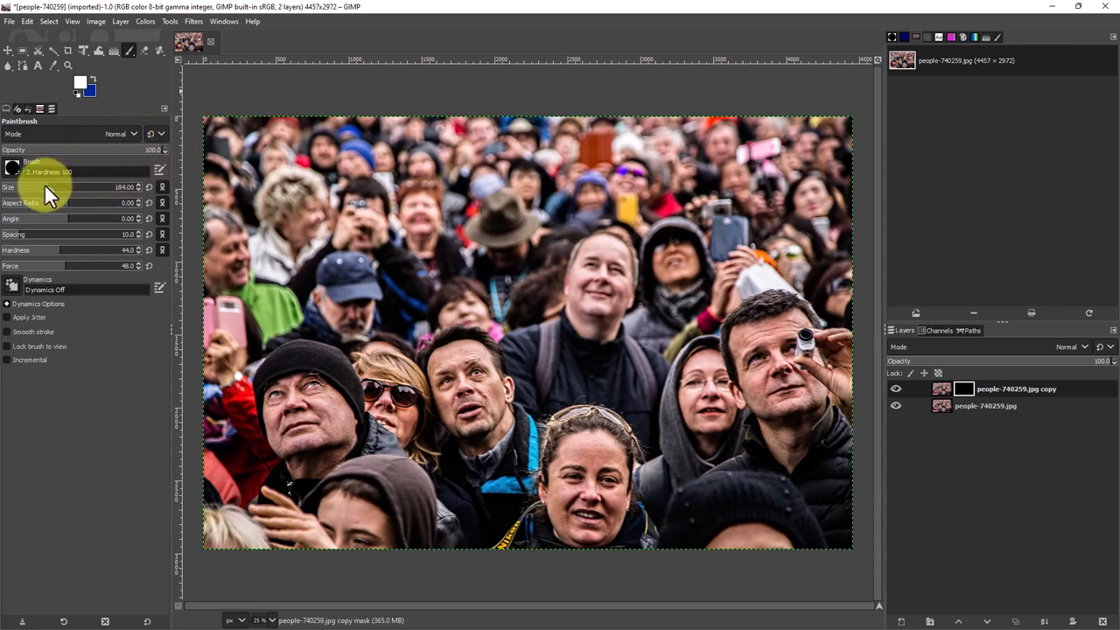
Set the paintbrush size with the Size slider to suit individual faces
{"action": "left_click_drag", "start_coordinate": [49, 185], "coordinate": [126, 186]}
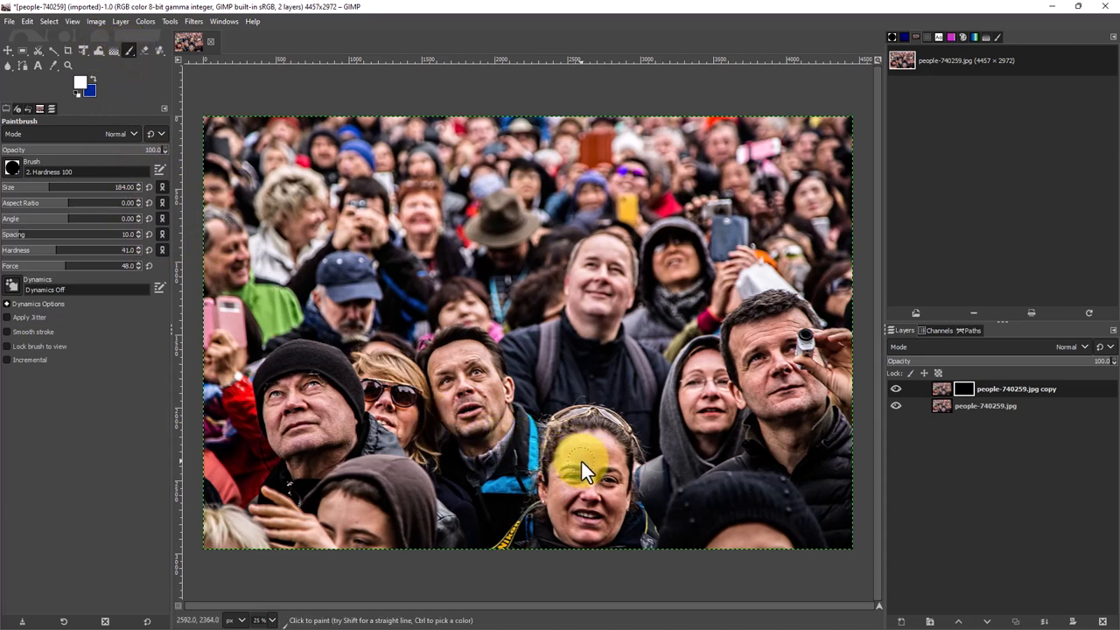
Paint white on the mask over the bottom-centre woman's face to blur it
{"action": "left_click", "coordinate": [591, 464]}
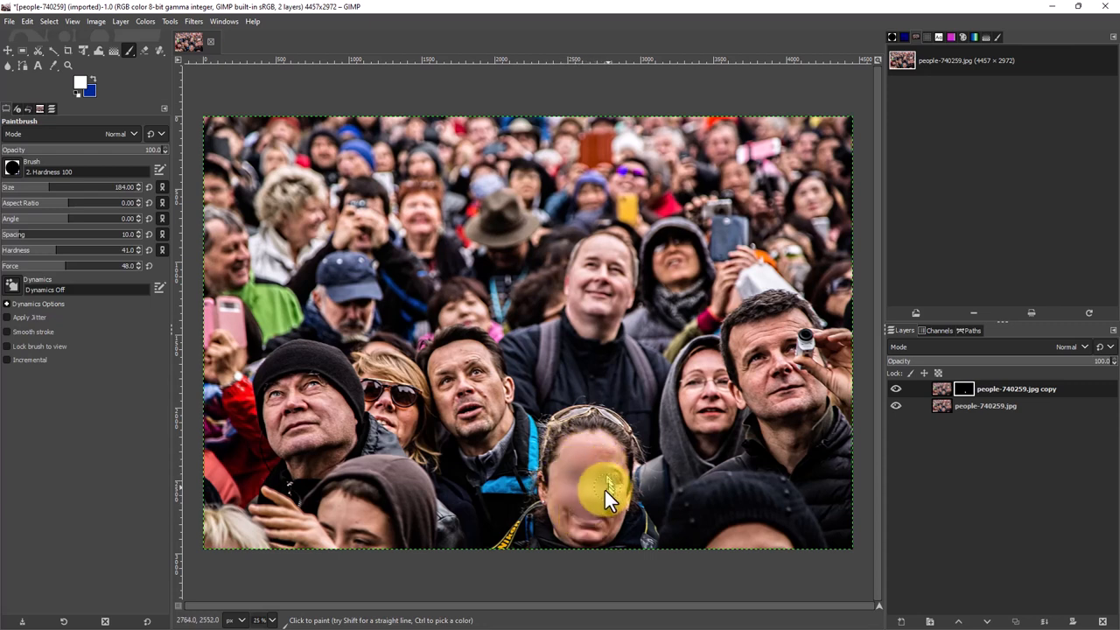
{"action": "left_click_drag", "start_coordinate": [612, 490], "coordinate": [598, 525]}
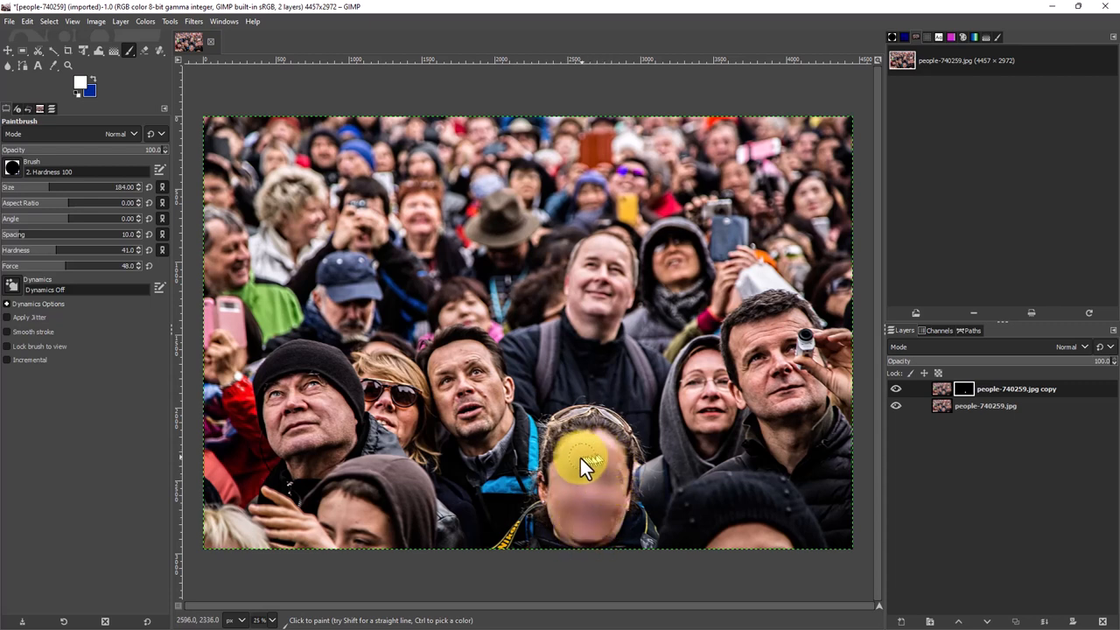
{"action": "mouse_move", "coordinate": [612, 504]}
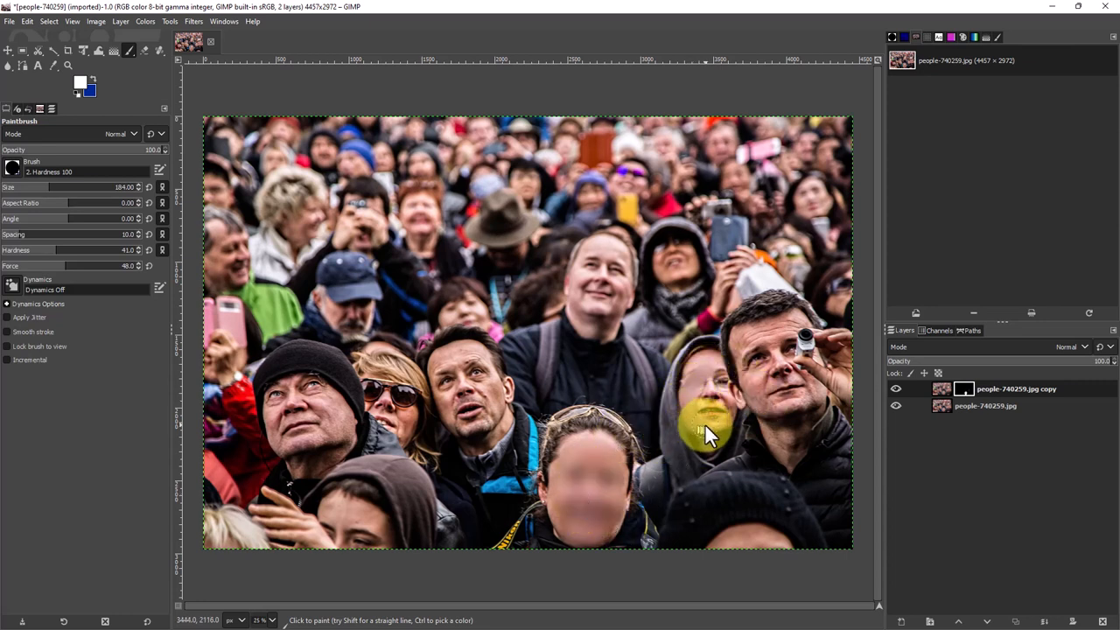
{"action": "mouse_move", "coordinate": [700, 389]}
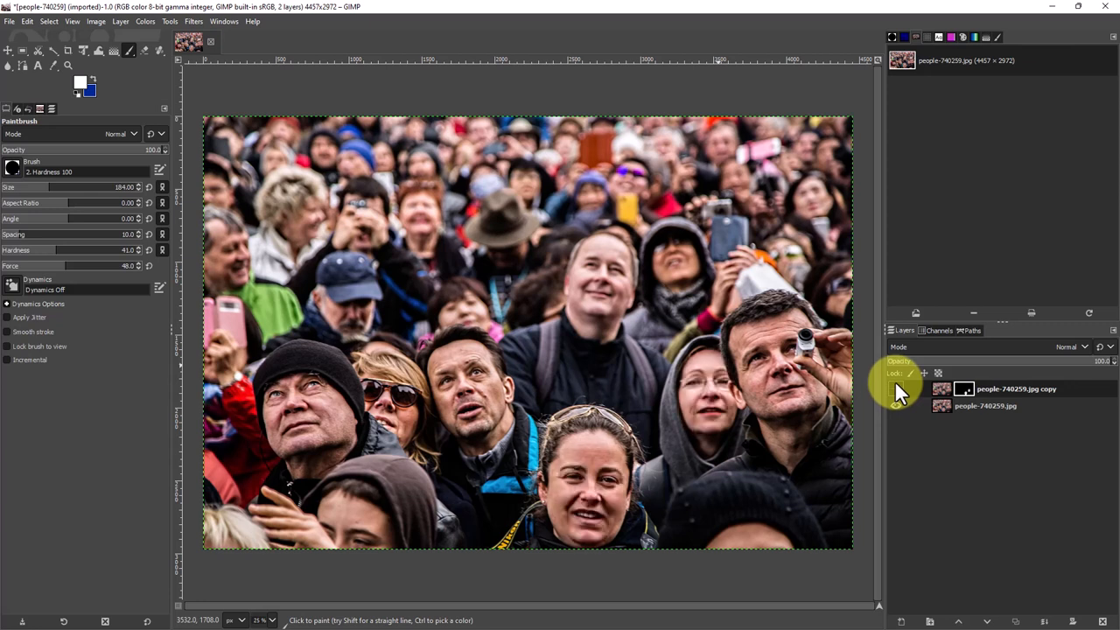
{"action": "mouse_move", "coordinate": [906, 394]}
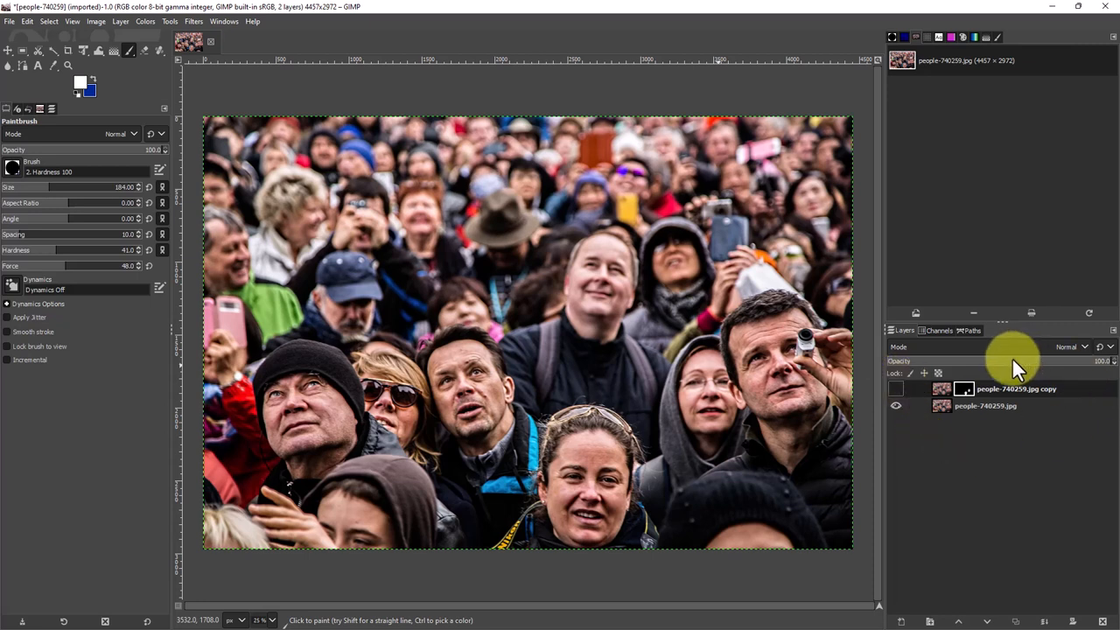
{"action": "mouse_move", "coordinate": [998, 219]}
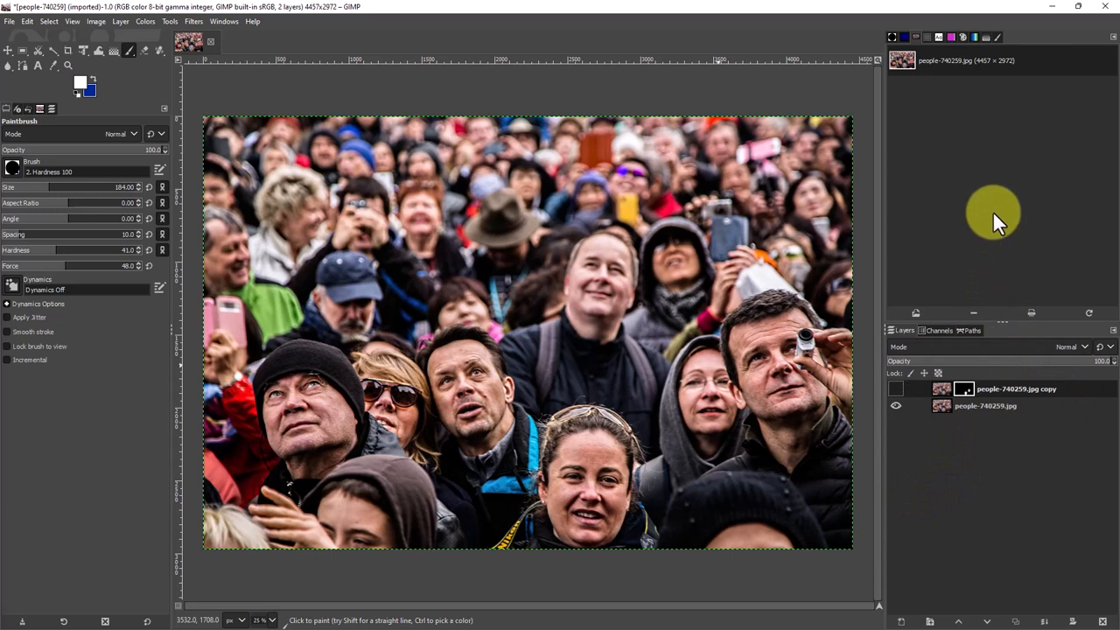
{"action": "mouse_move", "coordinate": [962, 371]}
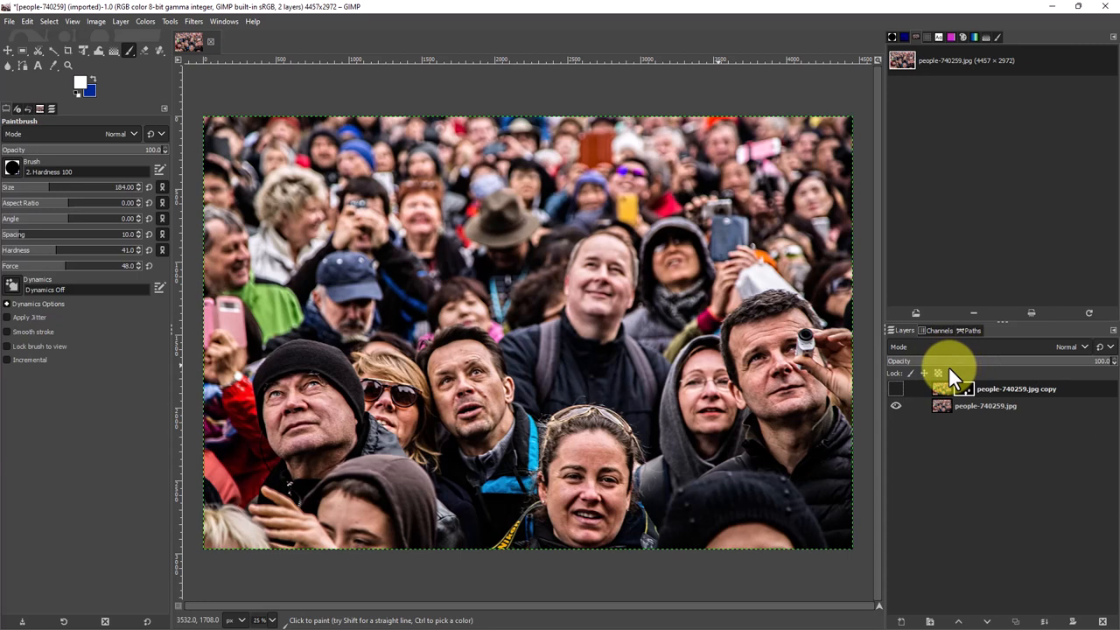
{"action": "mouse_move", "coordinate": [962, 371]}
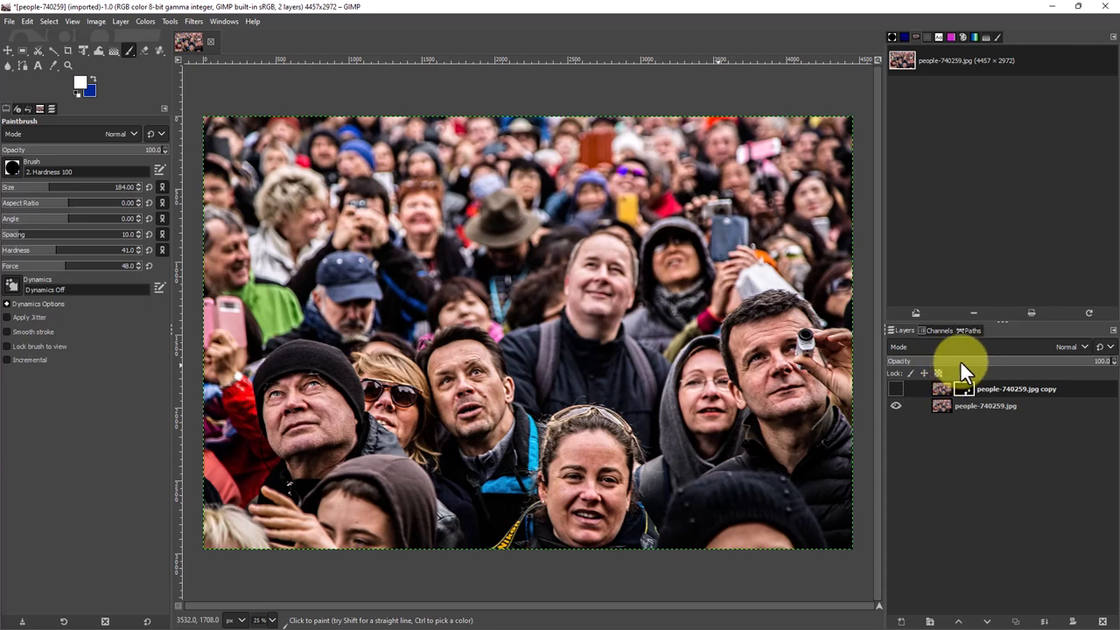